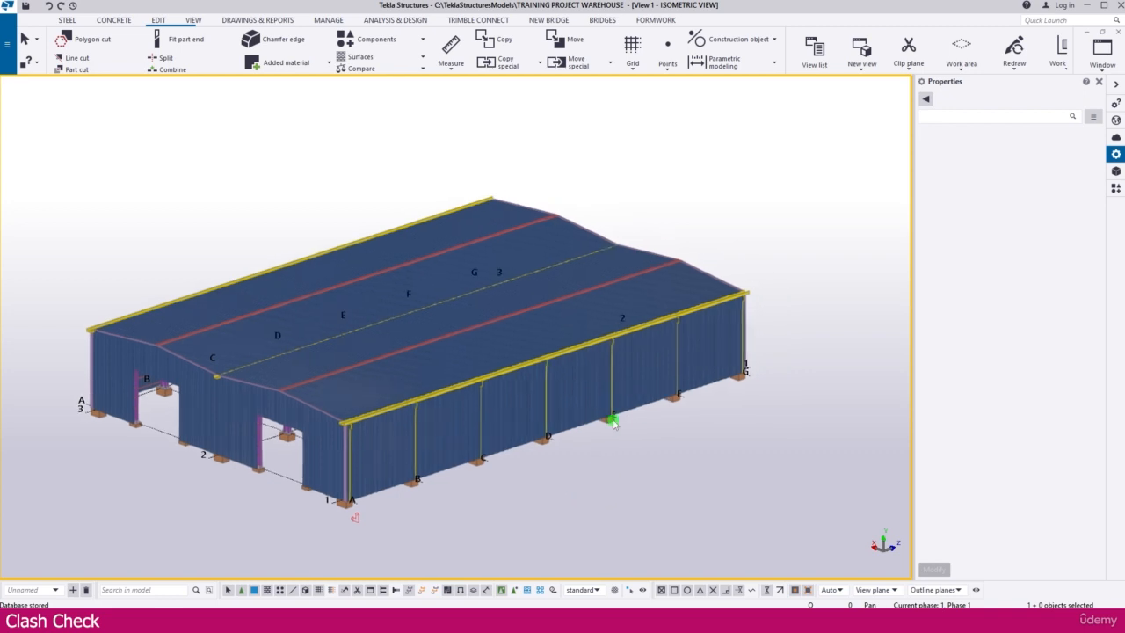
mouse_move(448, 443)
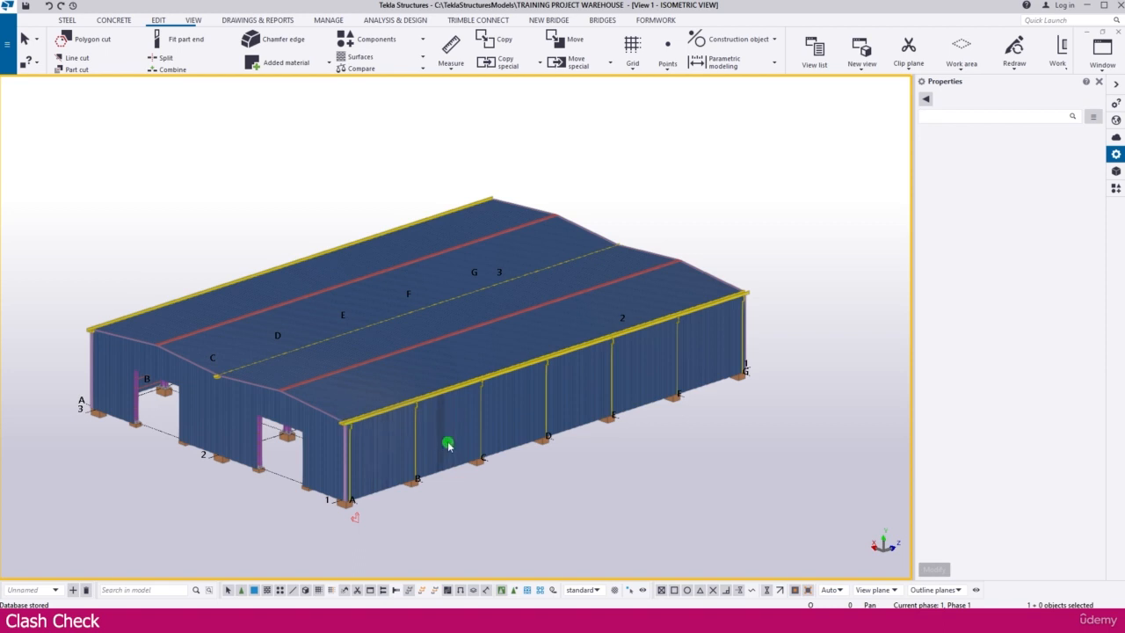
mouse_move(804, 360)
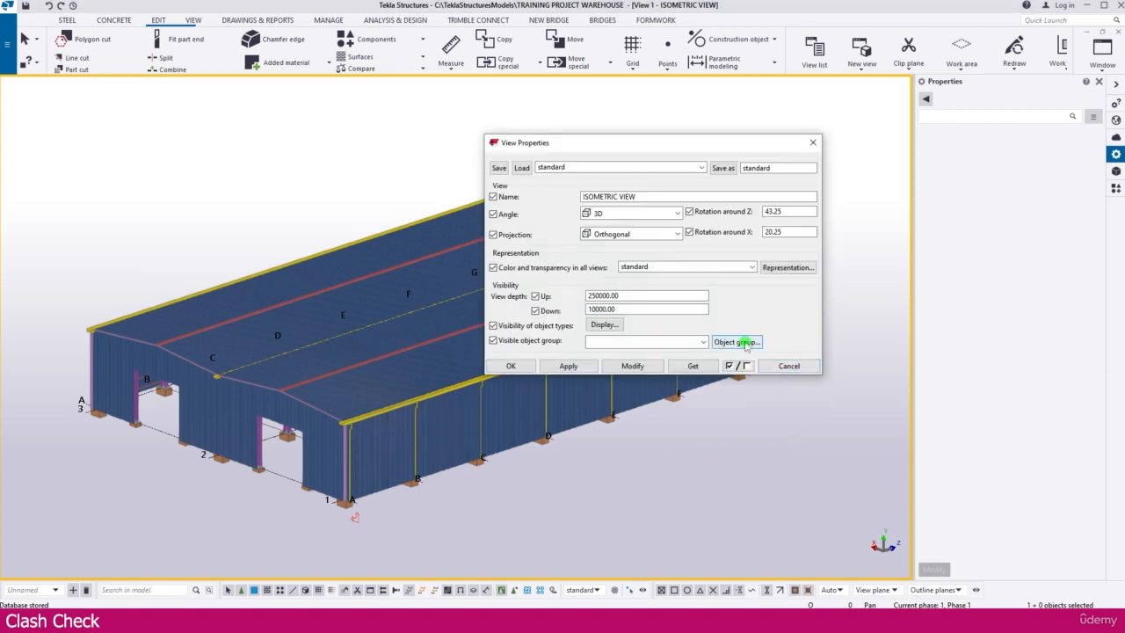
Filter the view with the Name 'Does not contain FLASHING SHEET GUTTER PIPE' object group rule
left_click(736, 342)
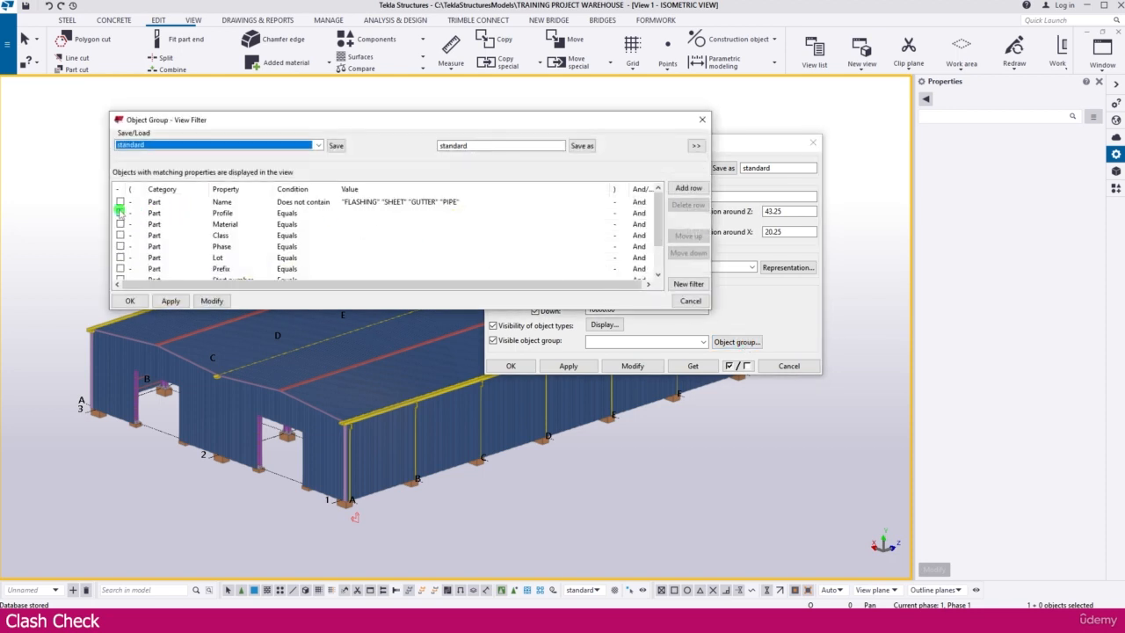
left_click(120, 201)
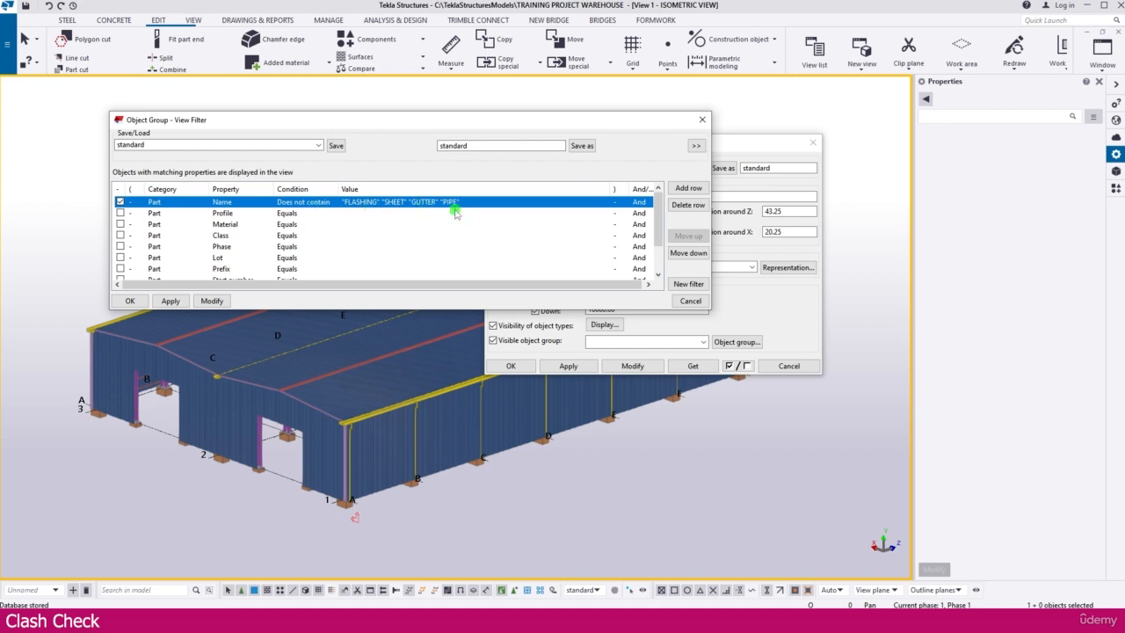
left_click(212, 300)
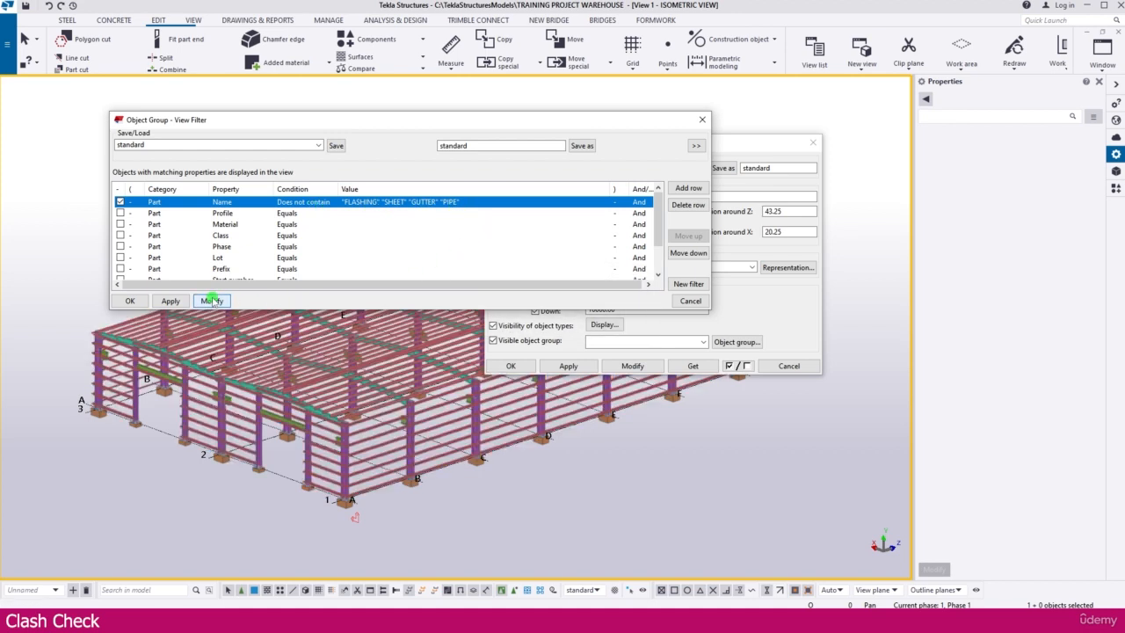
left_click(129, 300)
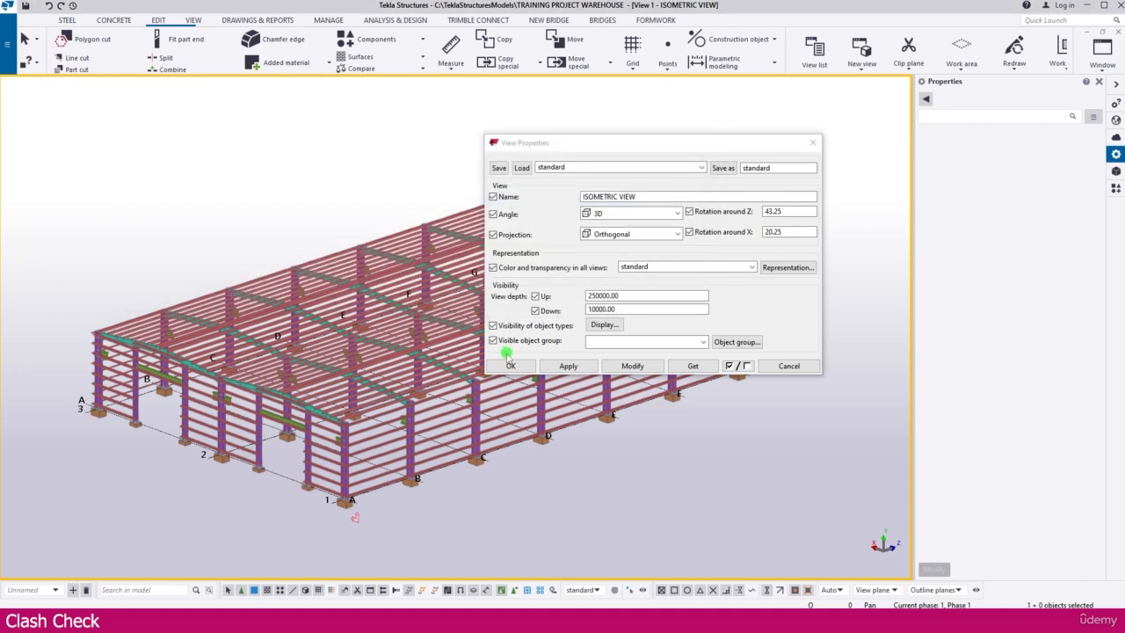
left_click(510, 365)
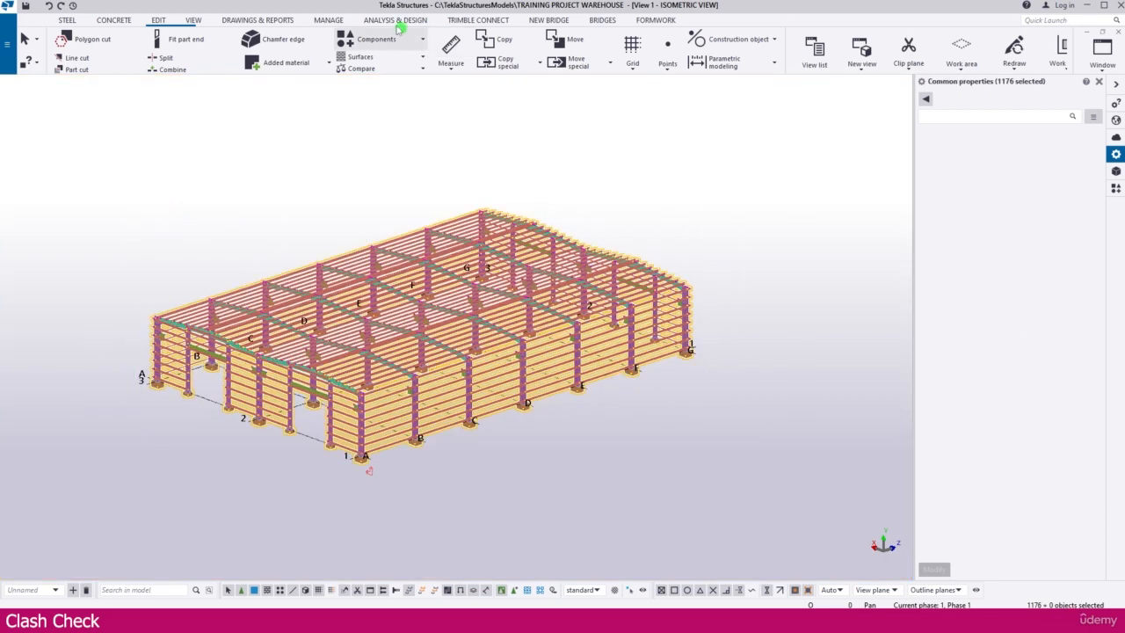
From the Manage tab's Clash Check Manager, run Check objects on the selected steel parts
left_click(328, 19)
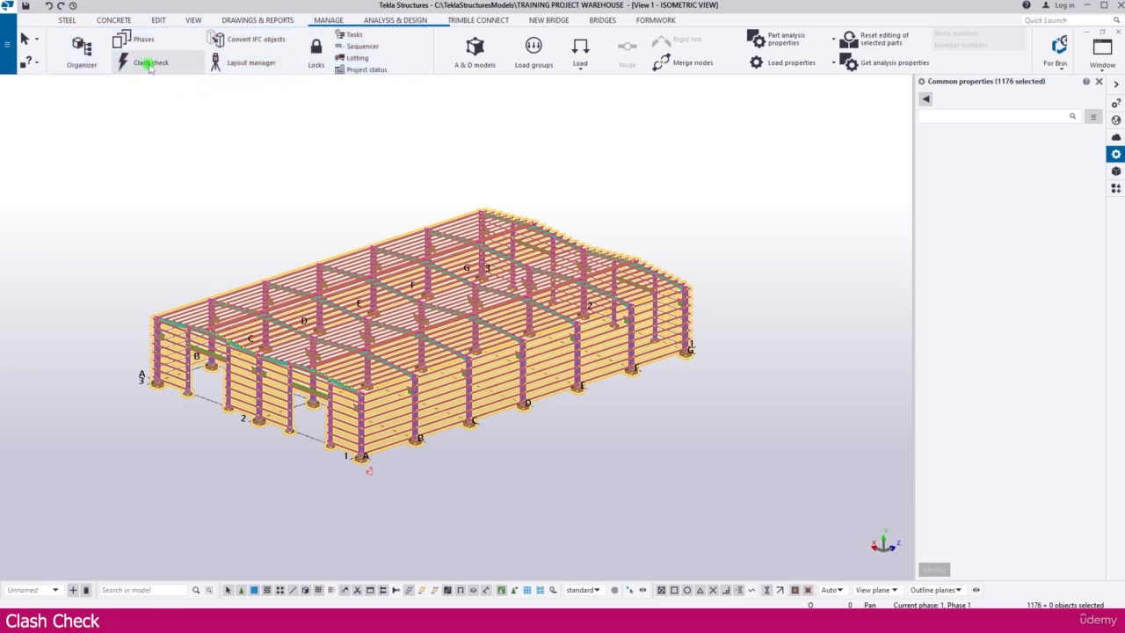
left_click(151, 62)
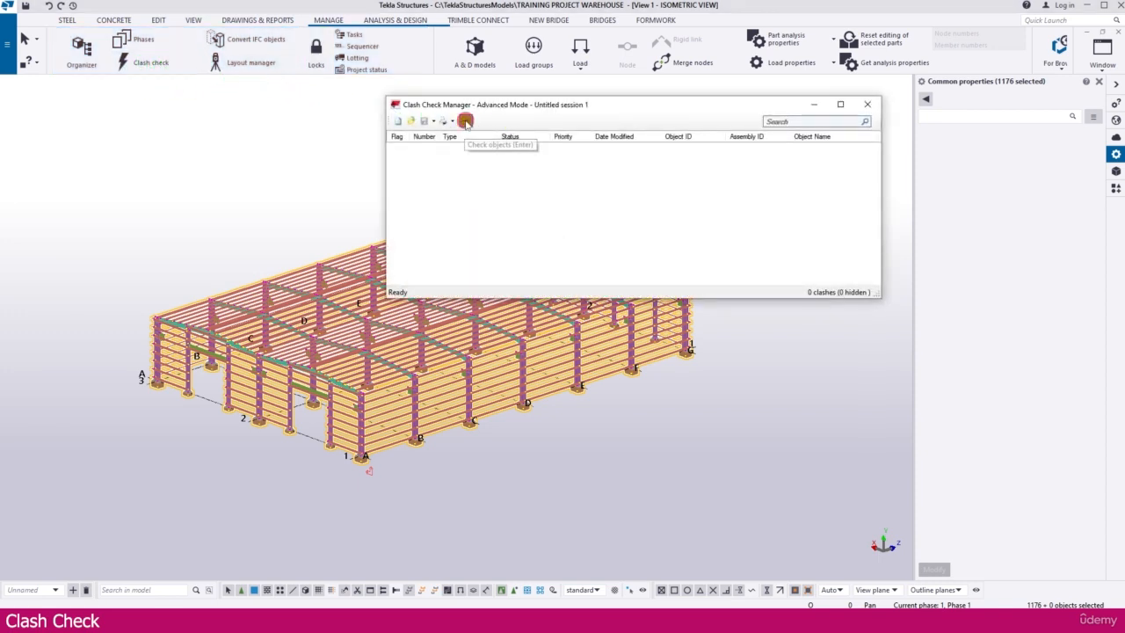
left_click(465, 121)
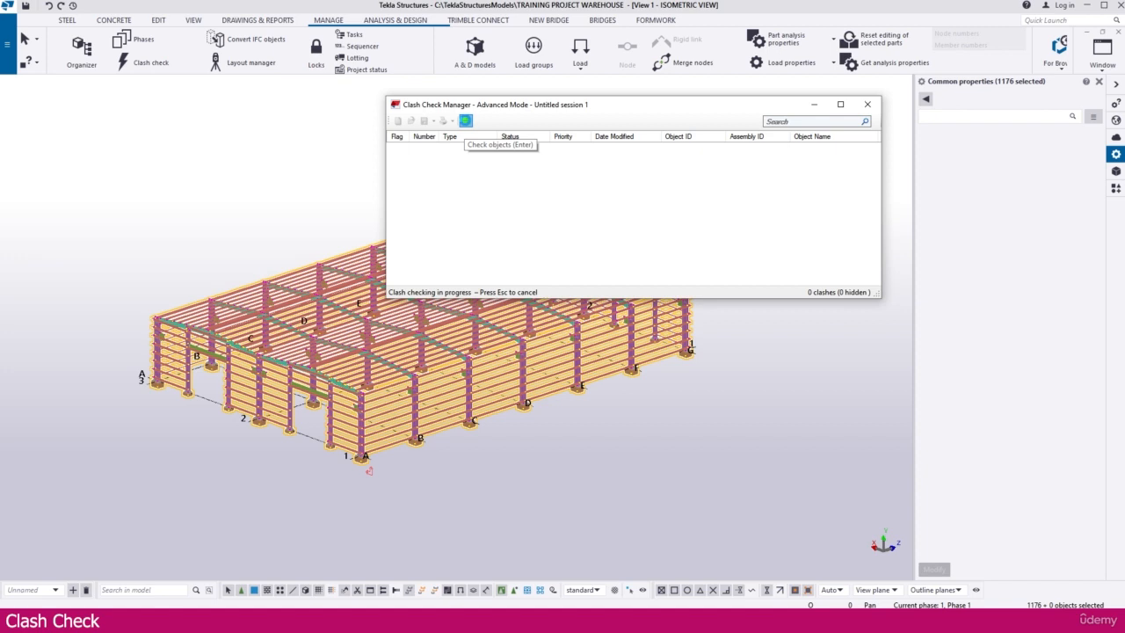
left_click(466, 120)
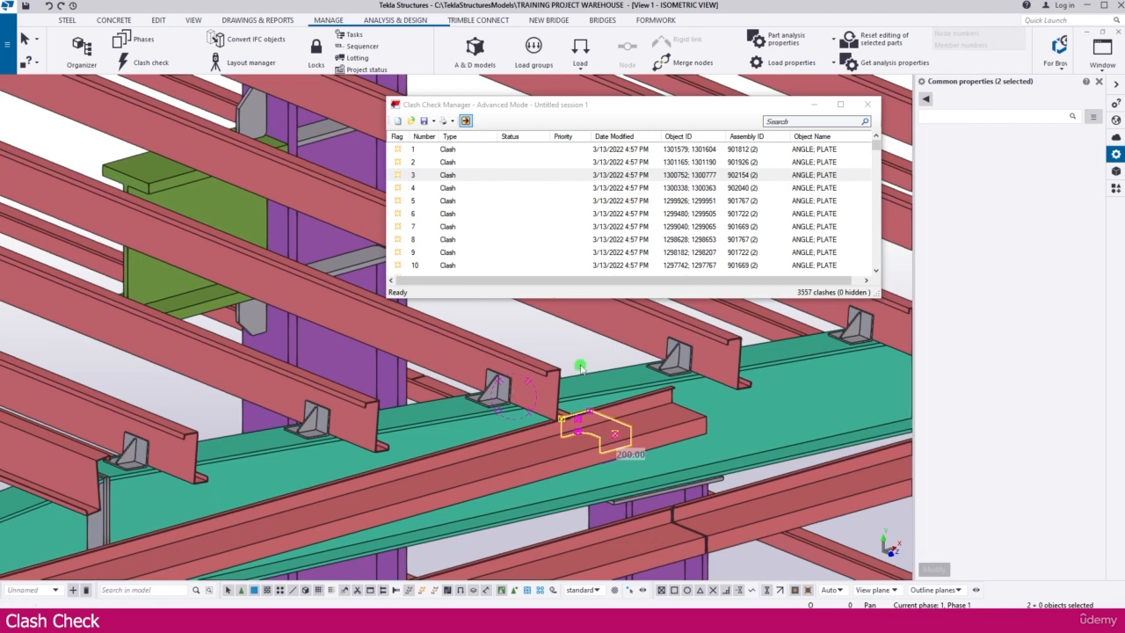
Scroll through the 3557-clash list down to footing, grout, anchor rod and washer clashes
scroll("down", 3)
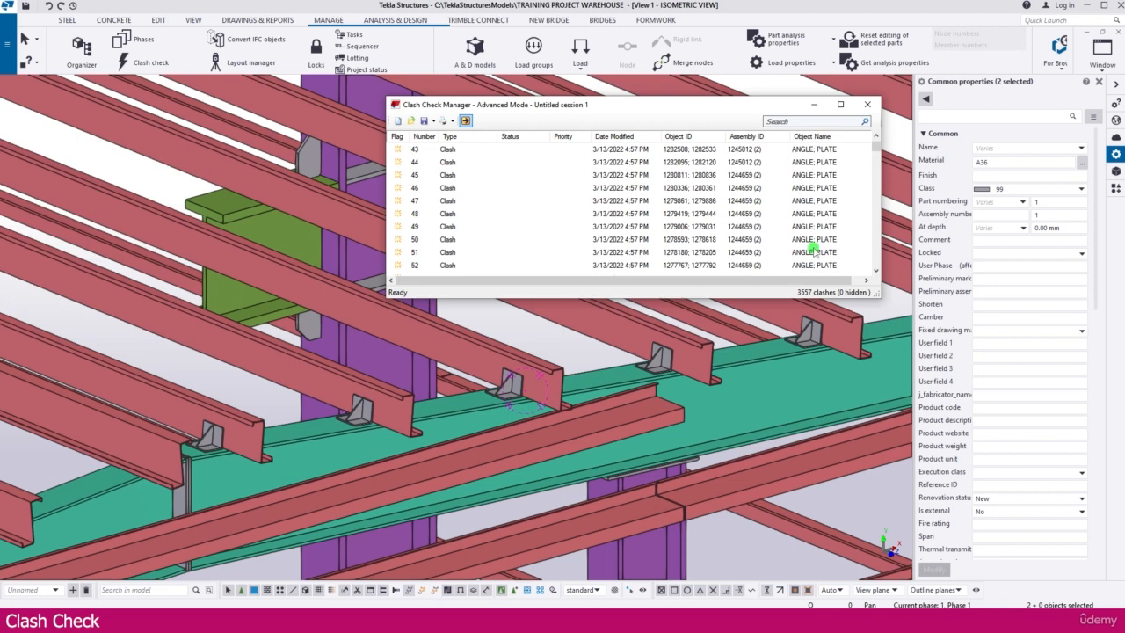
scroll("down", 3)
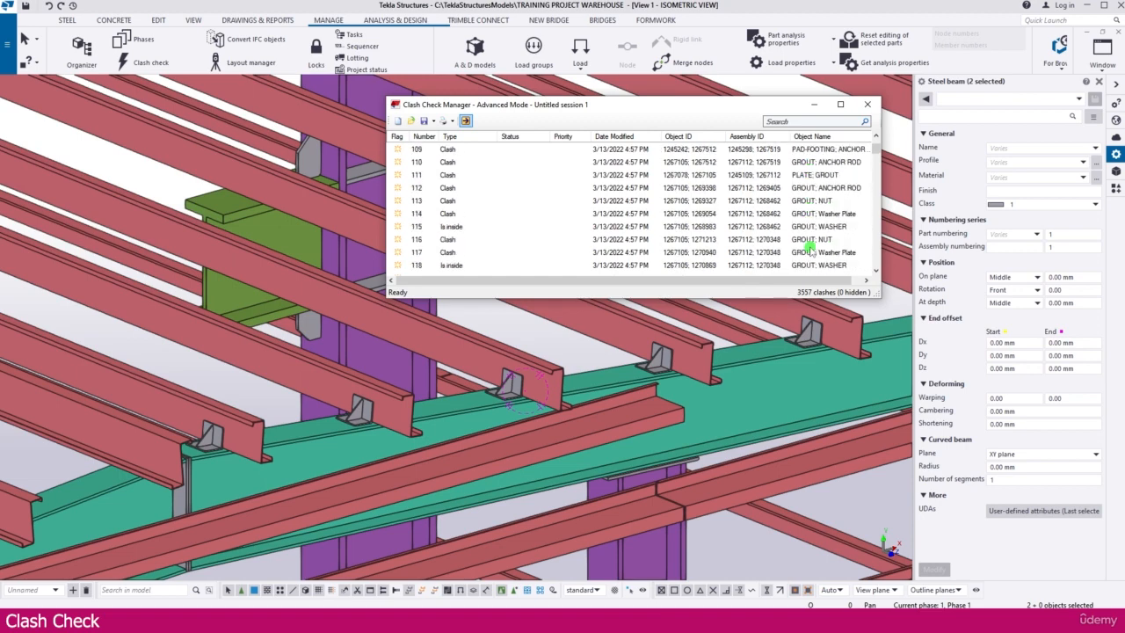
scroll("down", 3)
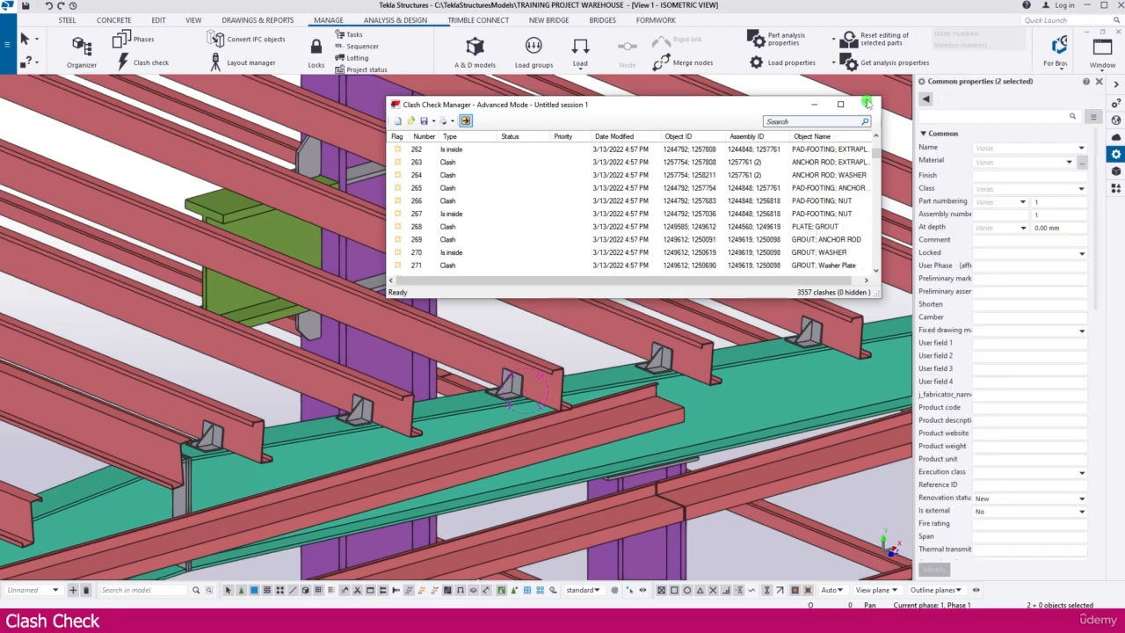
Close the Clash Check Manager window
left_click(868, 104)
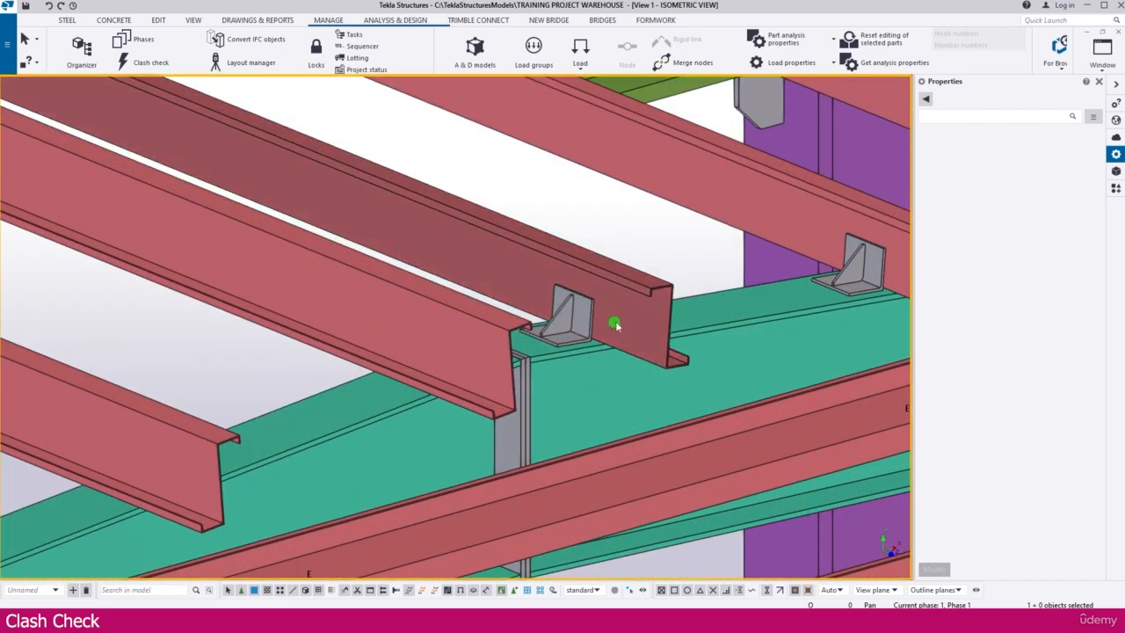
mouse_move(591, 336)
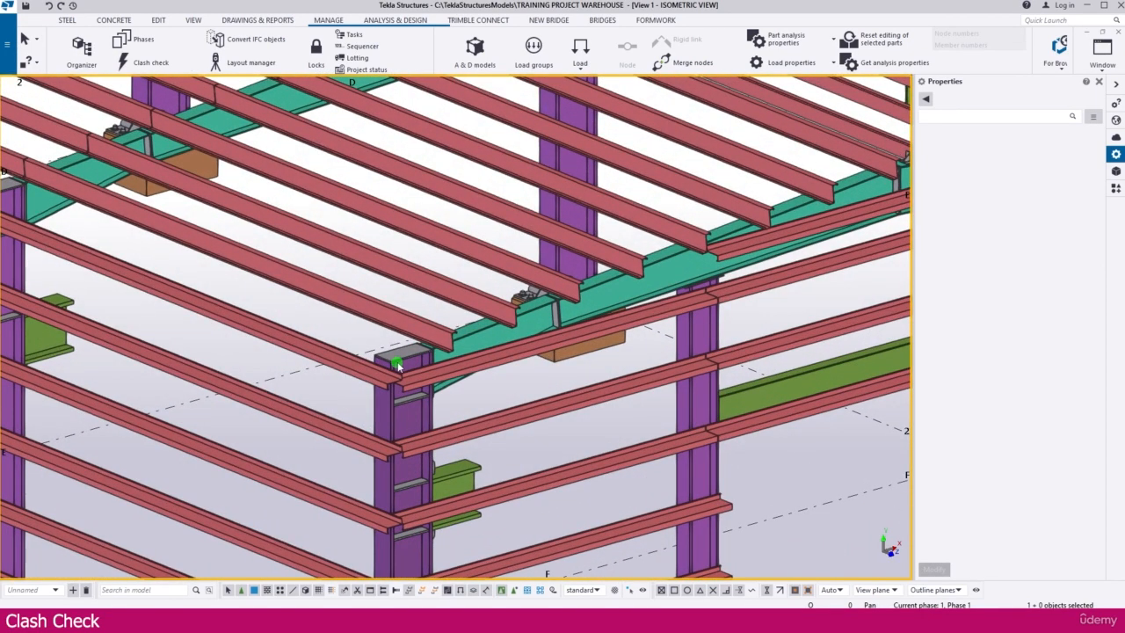
mouse_move(432, 357)
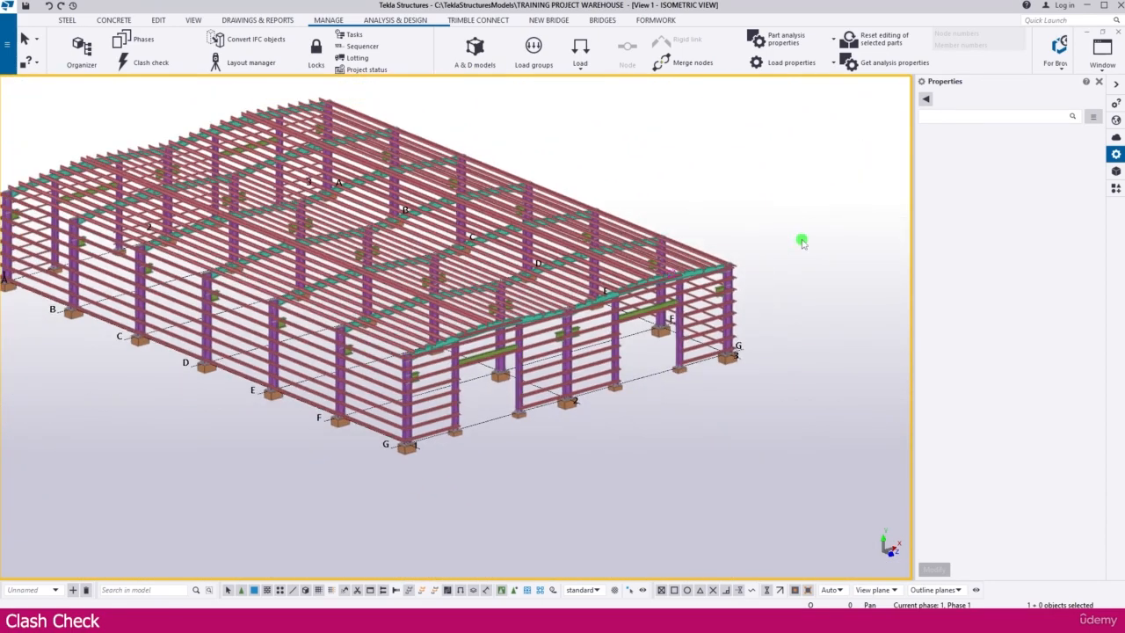
mouse_move(800, 272)
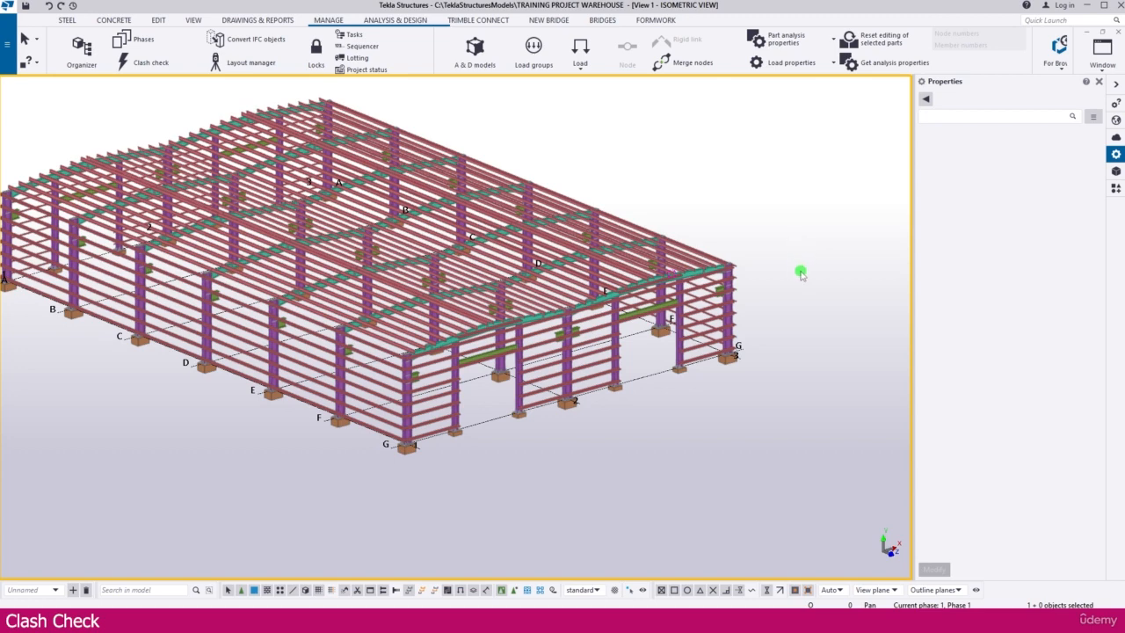